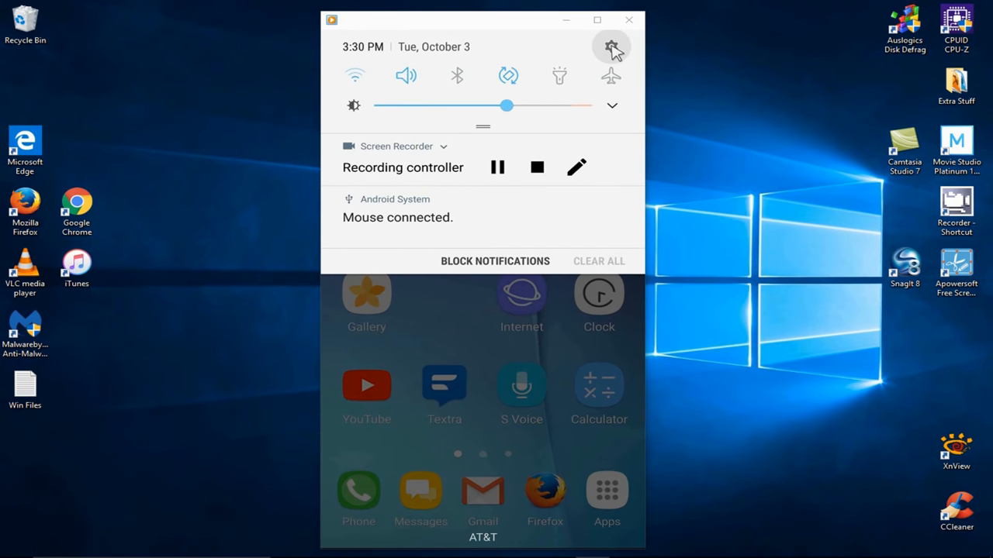
Step: Close the notification shade and open the app drawer showing all installed apps
click(611, 46)
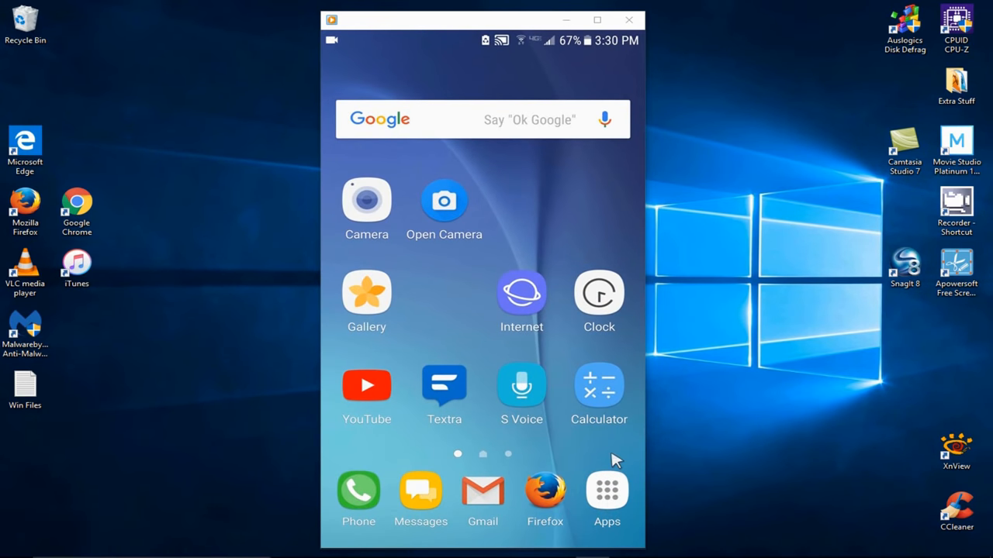
mouse_move(618, 499)
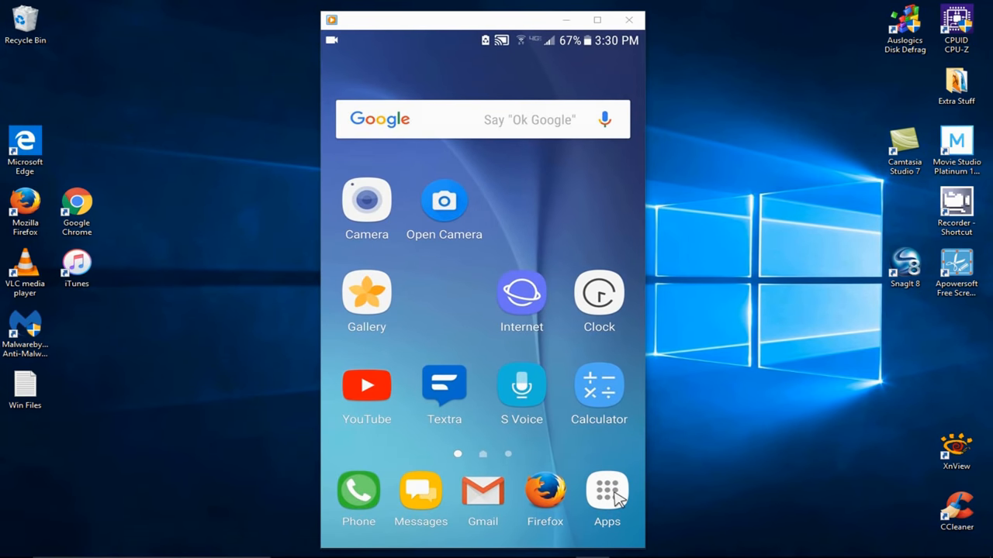
click(606, 492)
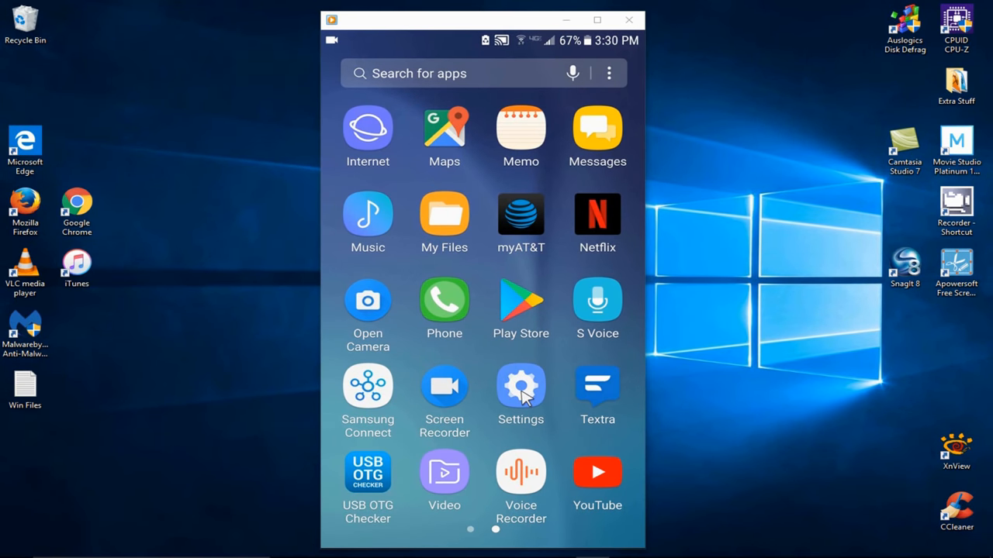
Step: Open Settings and go to About phone for the SAMSUNG-SM-G920V model details
click(520, 385)
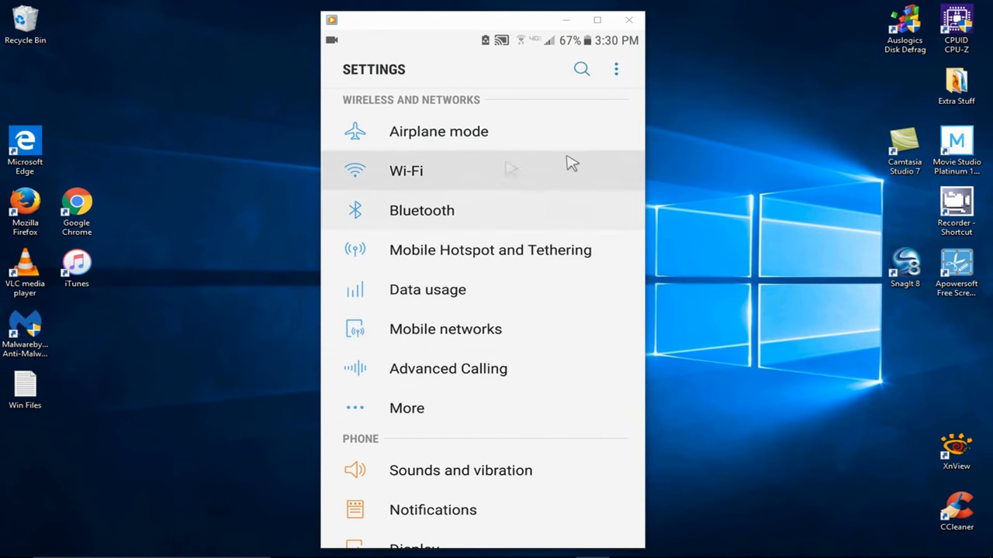
scroll(down, 3)
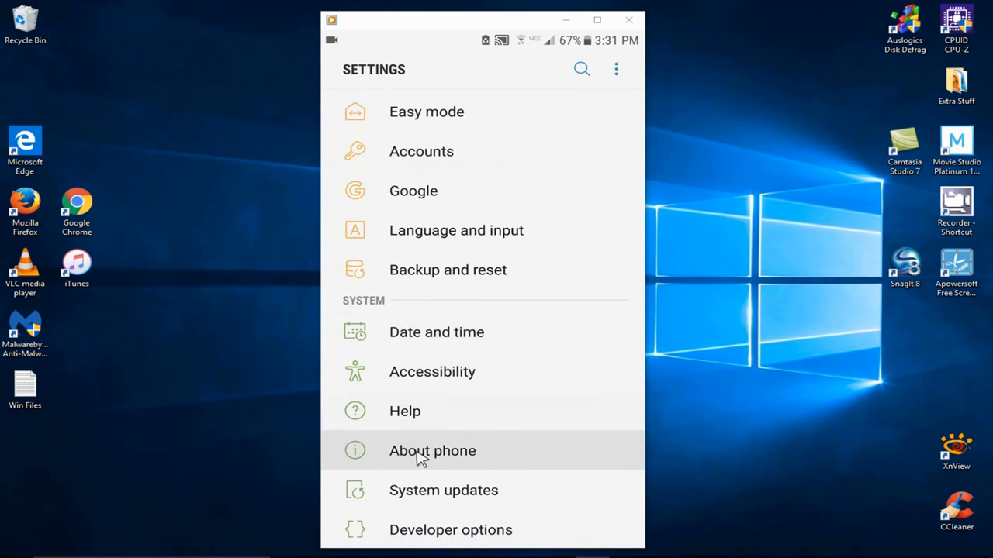
click(432, 450)
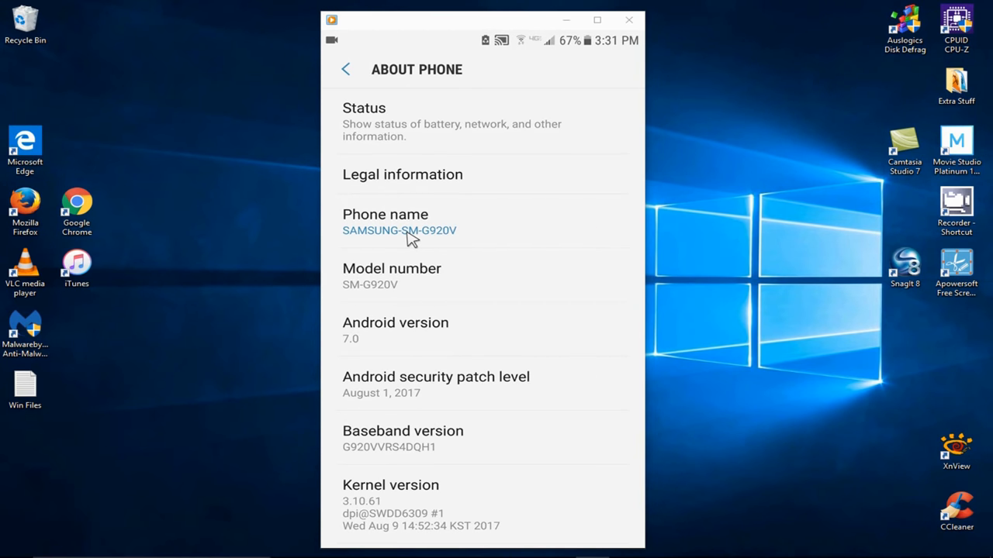
mouse_move(396, 285)
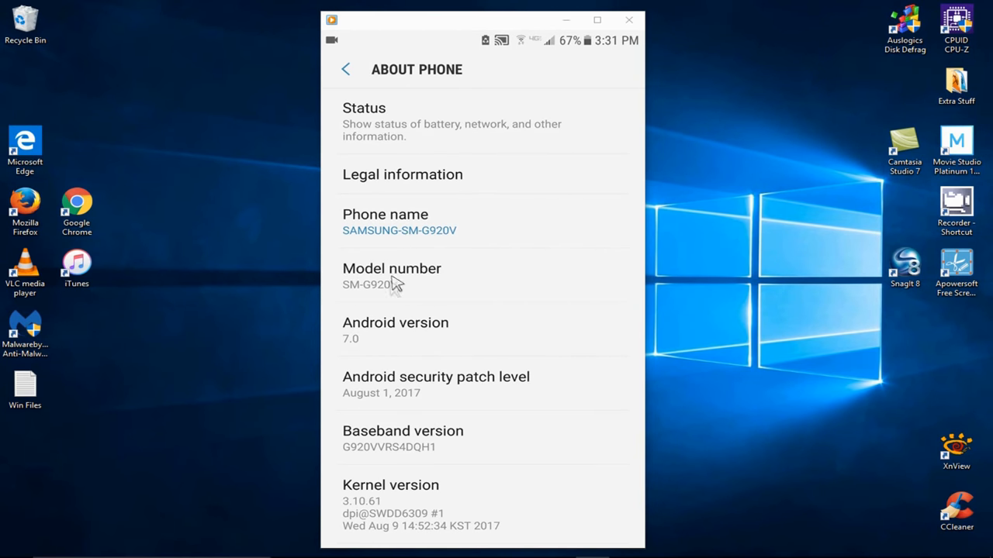
mouse_move(391, 299)
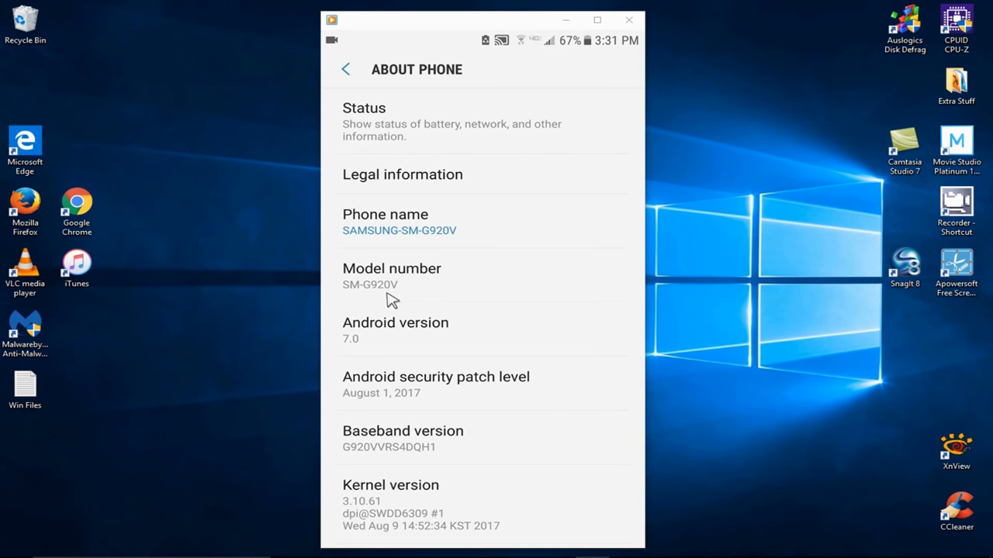
mouse_move(382, 351)
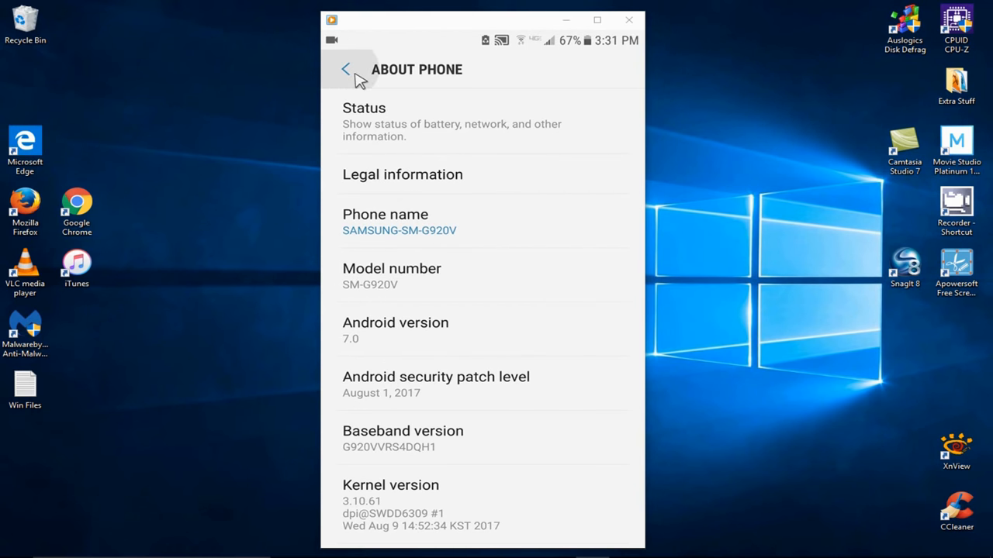
Step: Return to Settings and switch on Mobile Hotspot under Mobile Hotspot and Tethering
click(346, 69)
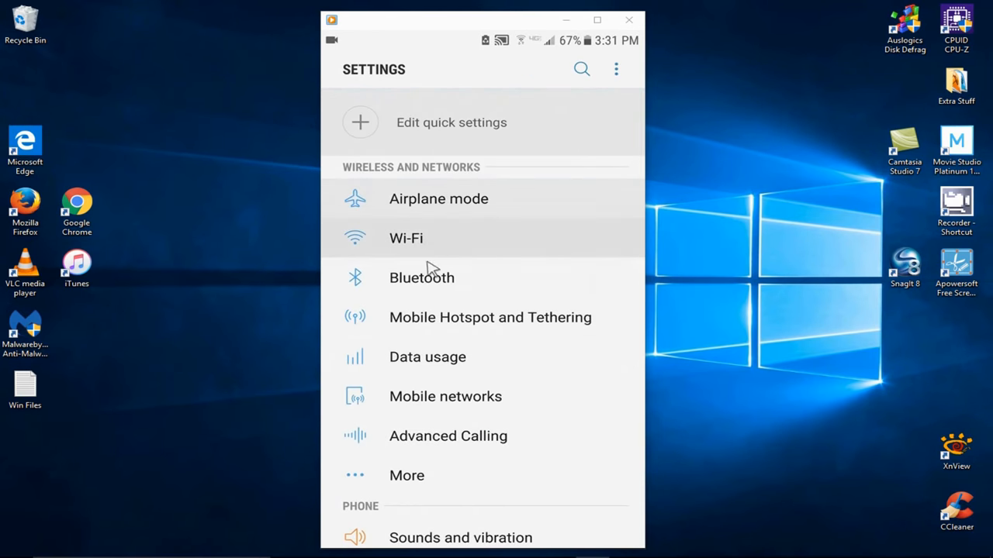
mouse_move(442, 322)
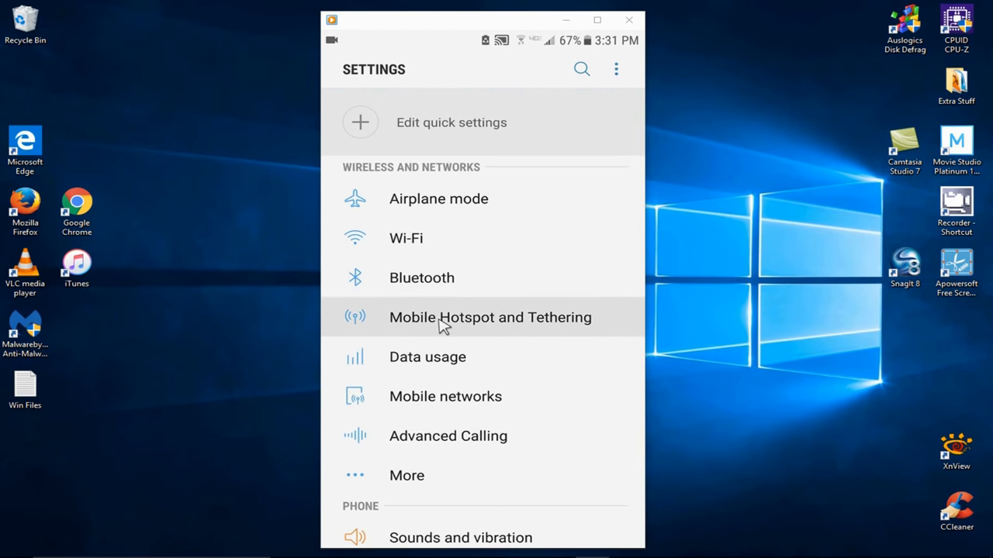
click(489, 317)
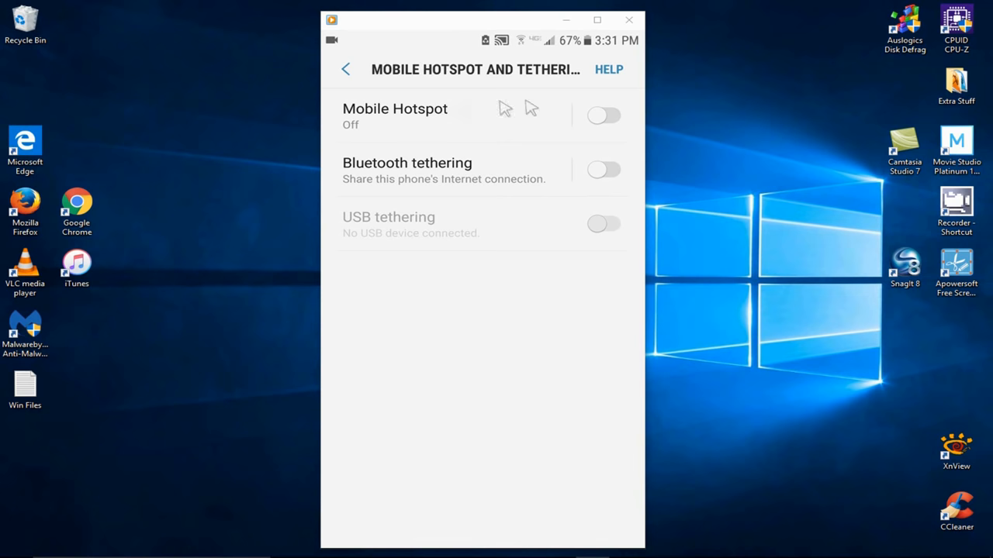
click(603, 115)
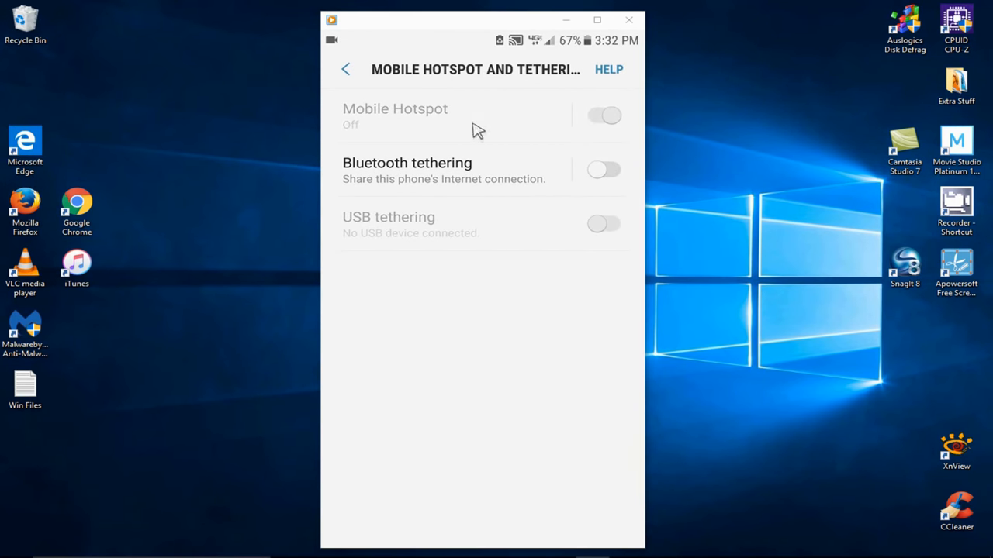
click(604, 116)
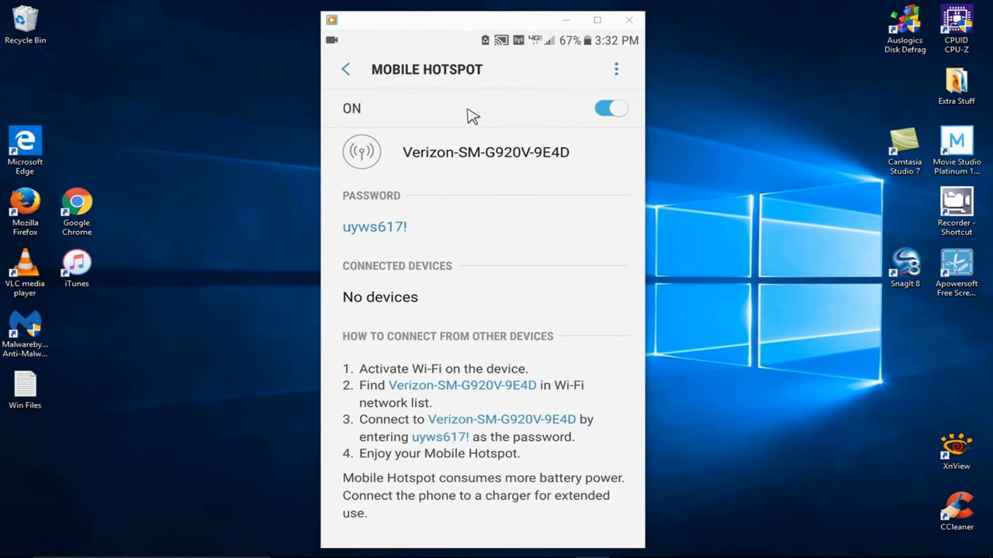
click(611, 108)
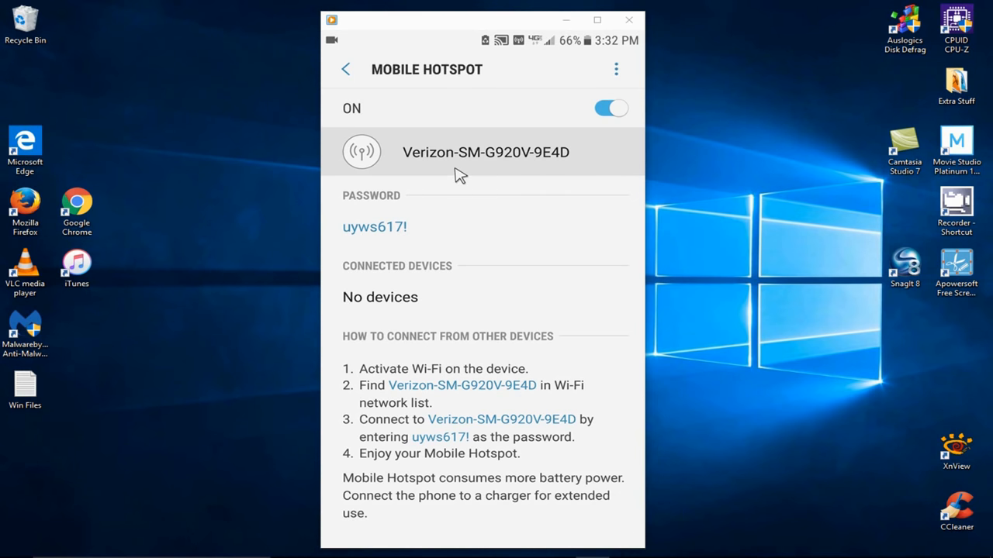
mouse_move(455, 173)
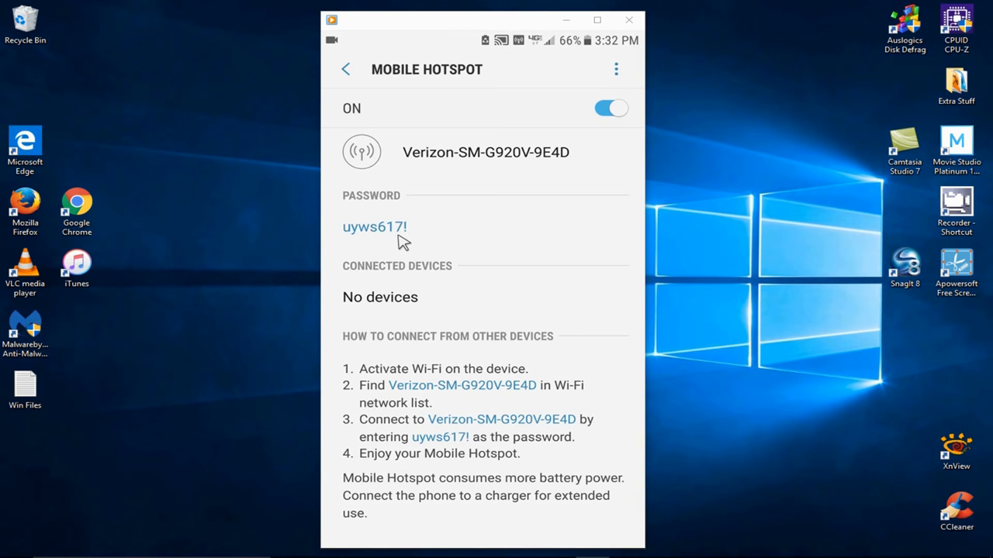
click(485, 152)
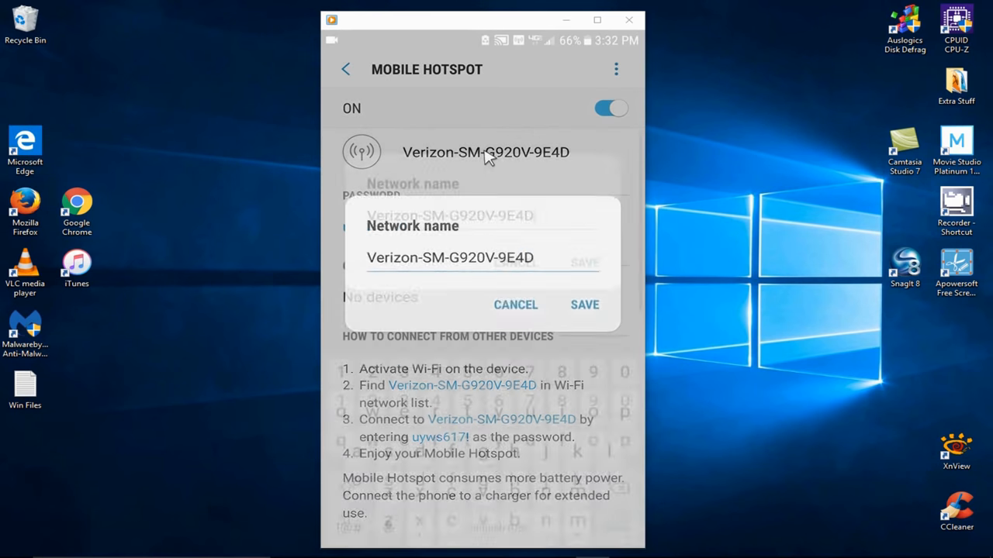
click(450, 257)
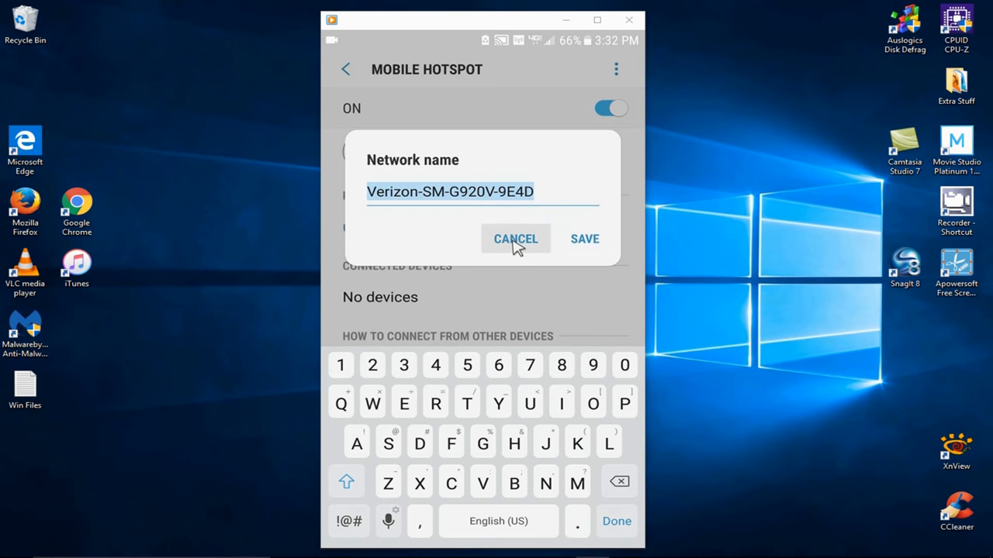
click(515, 239)
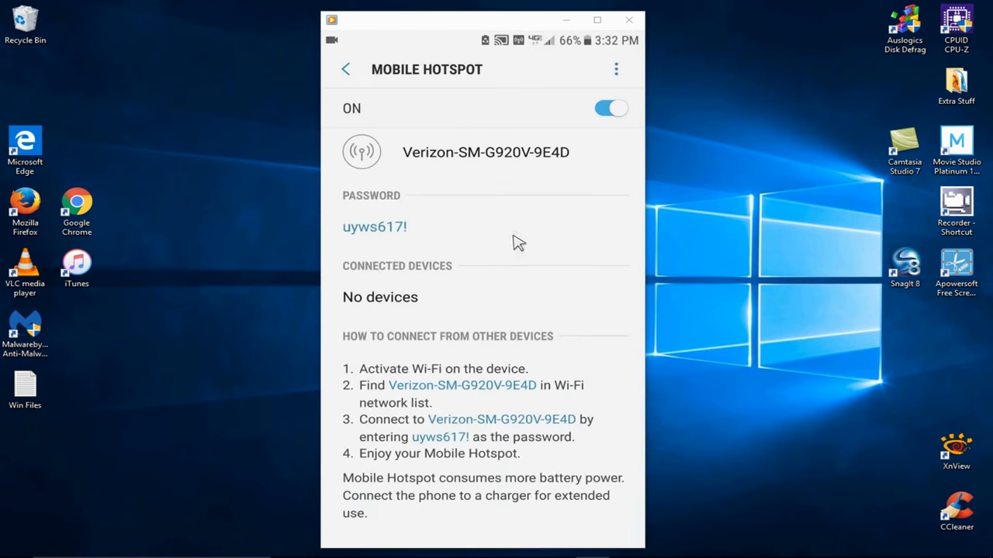
click(374, 226)
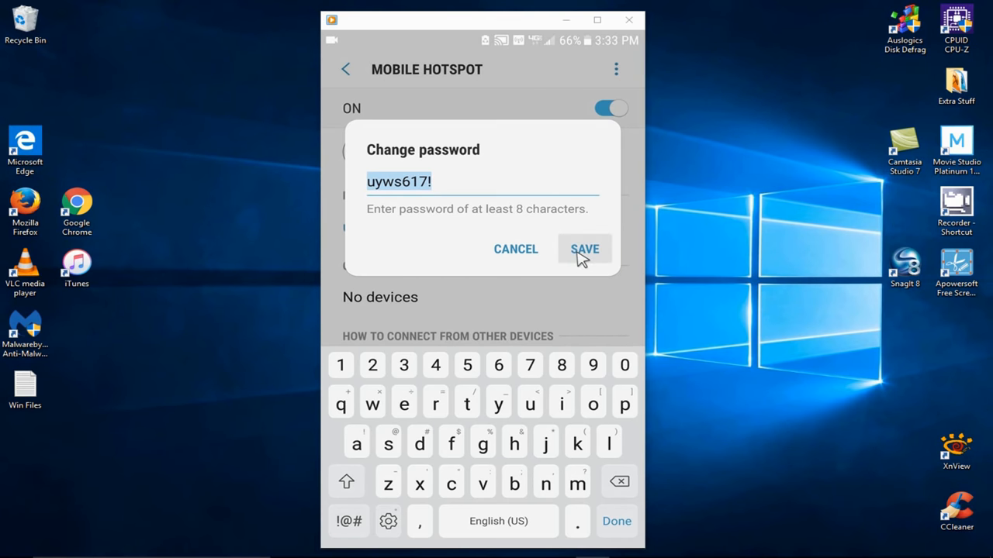
mouse_move(516, 249)
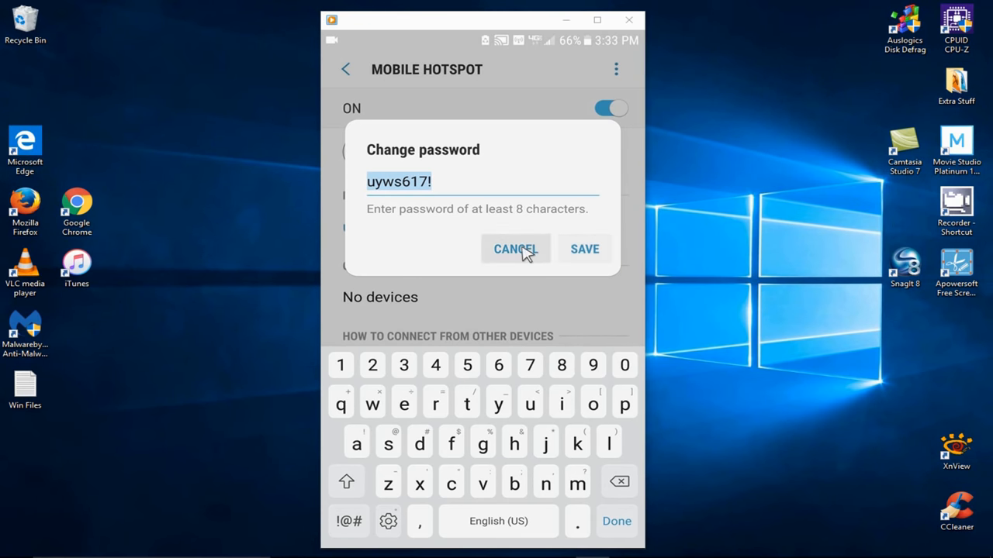
click(515, 249)
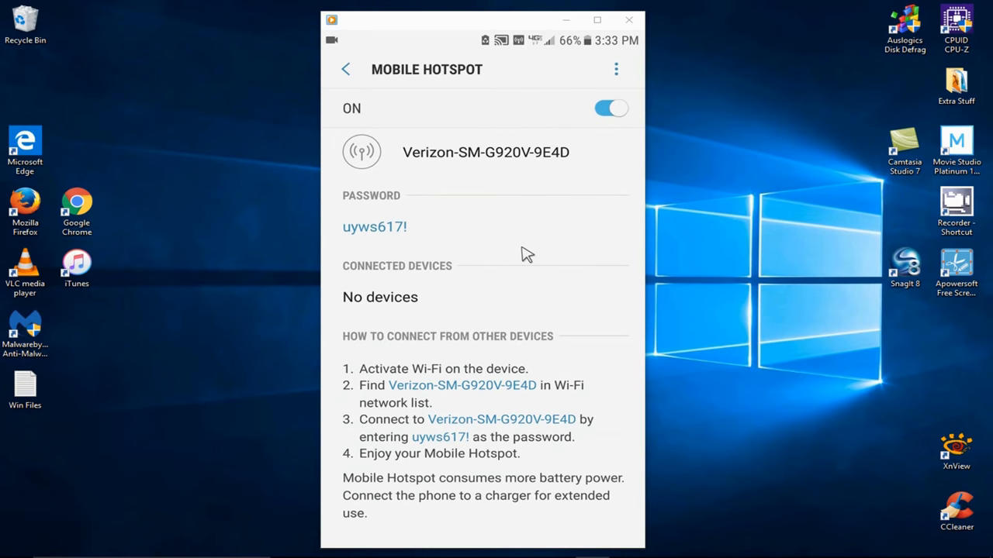
mouse_move(424, 313)
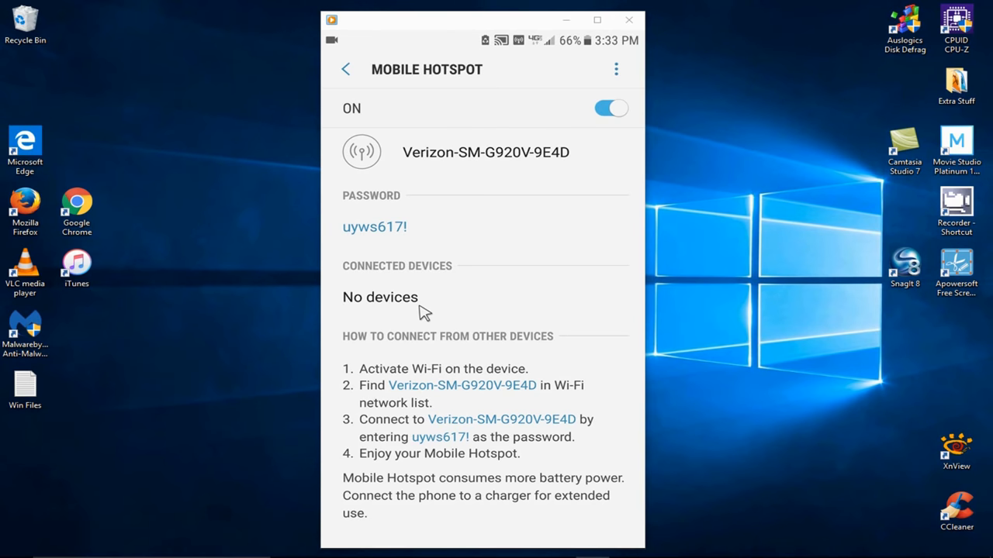
mouse_move(462, 320)
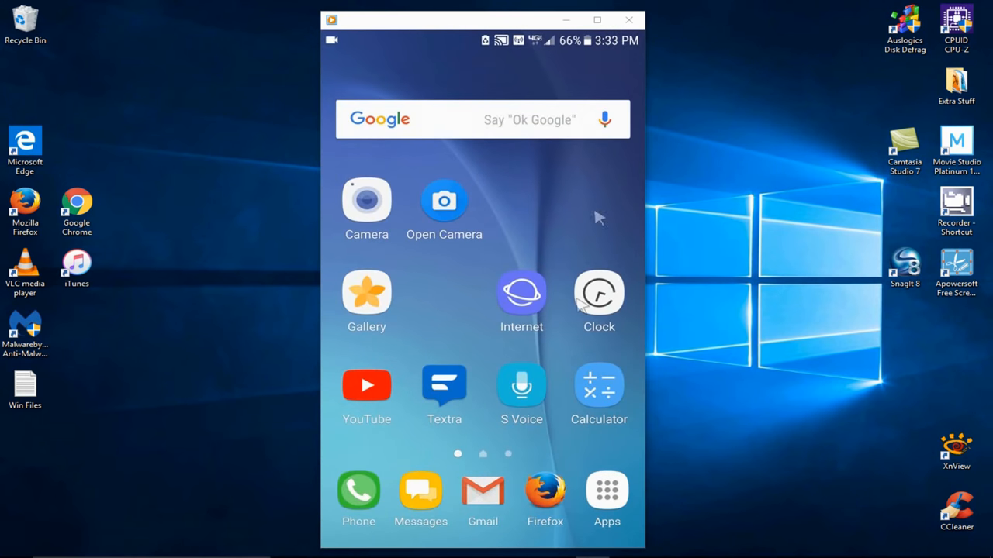
mouse_move(520, 62)
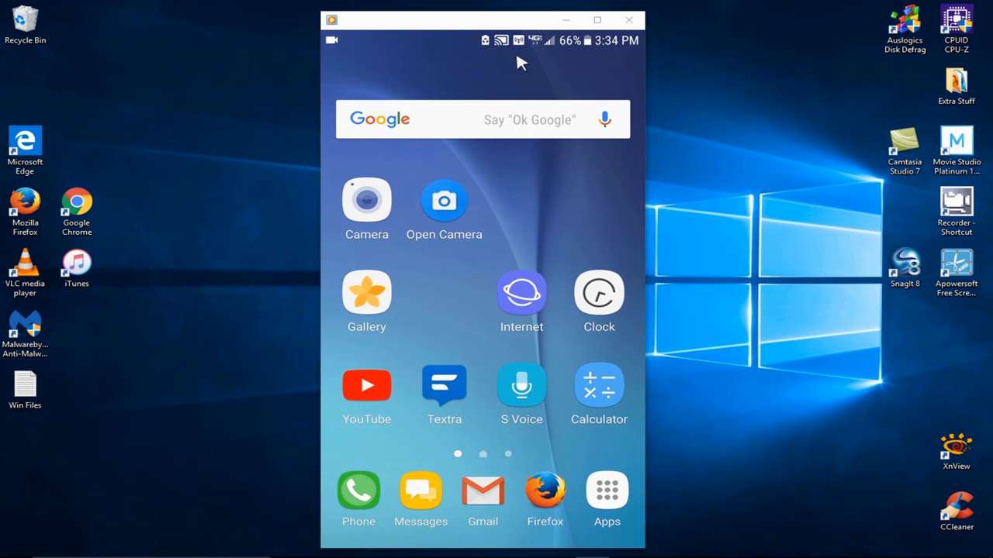
mouse_move(581, 37)
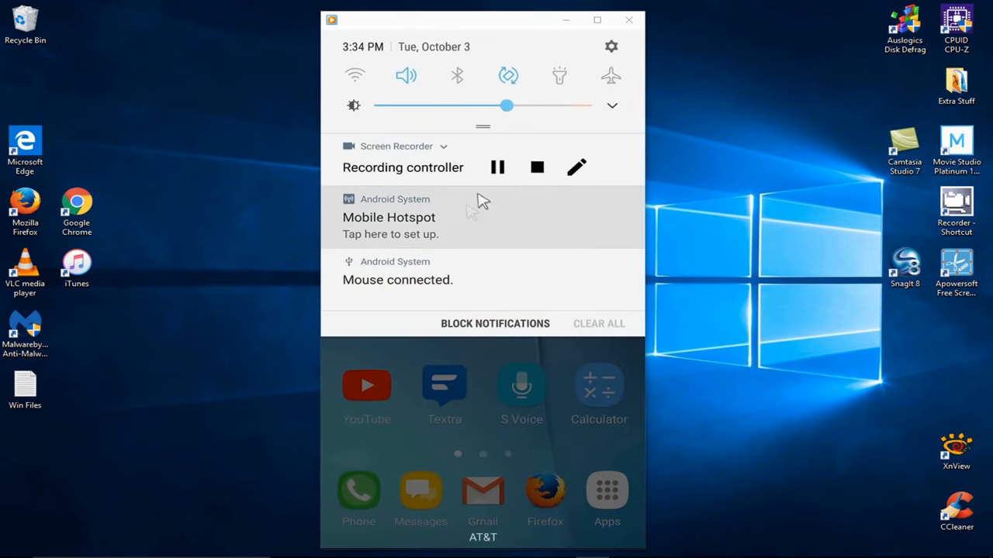
Step: Reopen hotspot settings from the notification, confirm it's On, and go Home
click(390, 225)
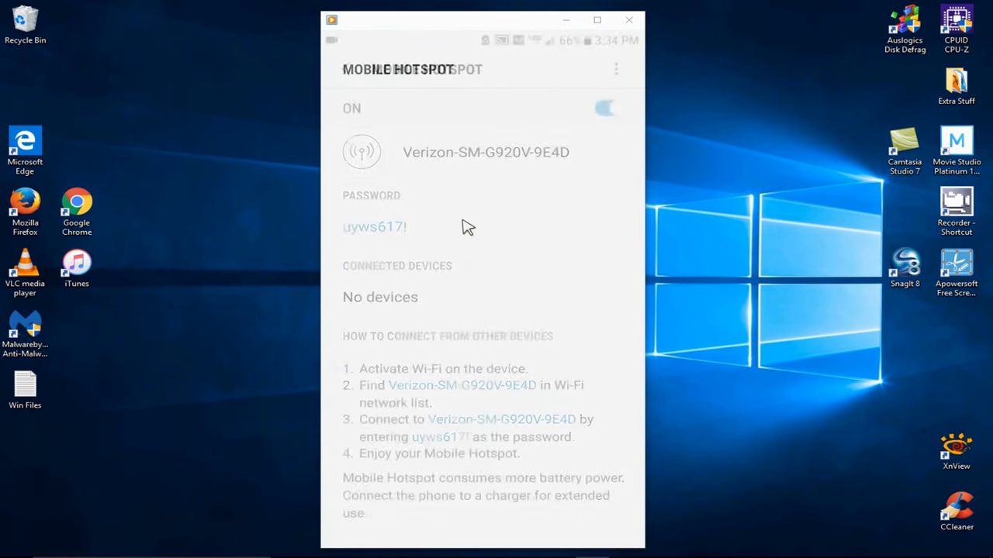
click(609, 108)
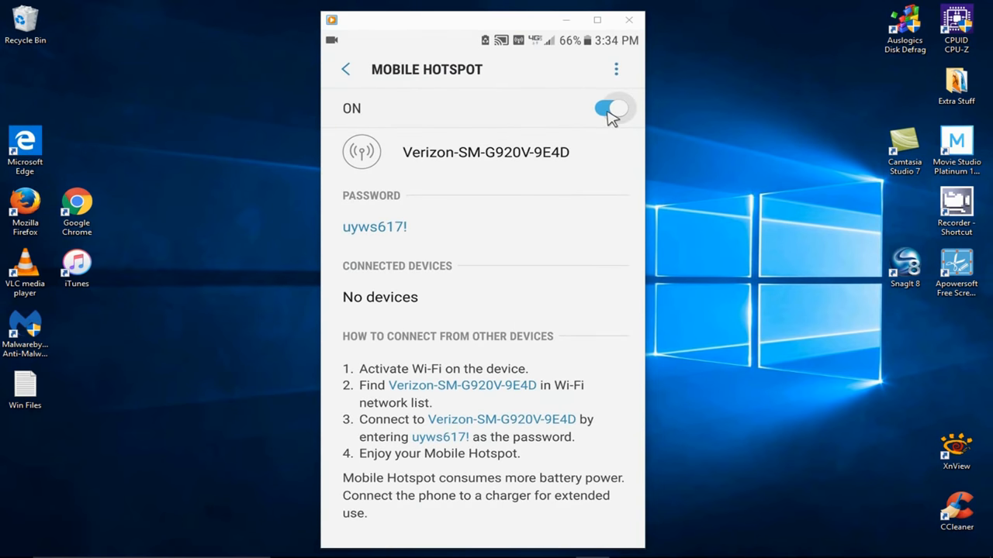
click(611, 108)
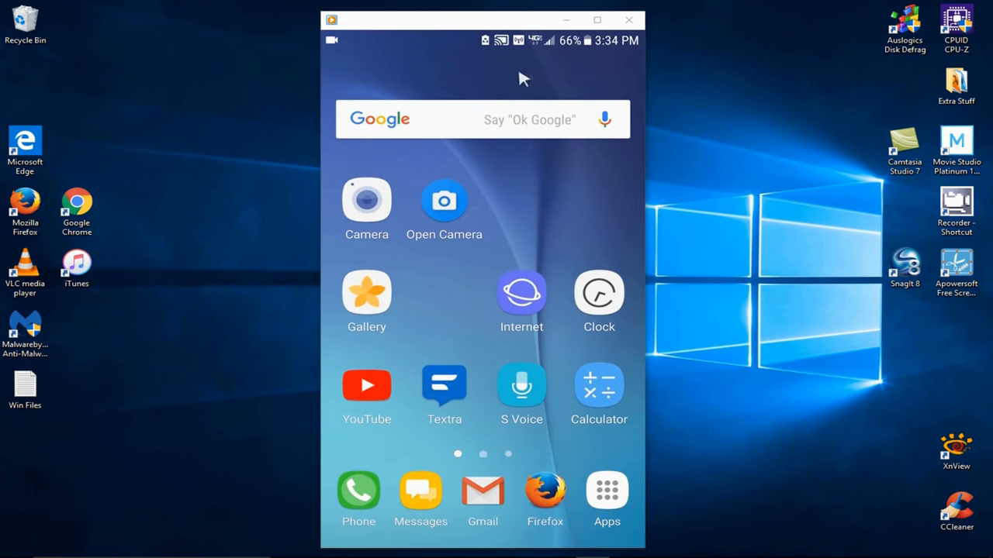
mouse_move(454, 316)
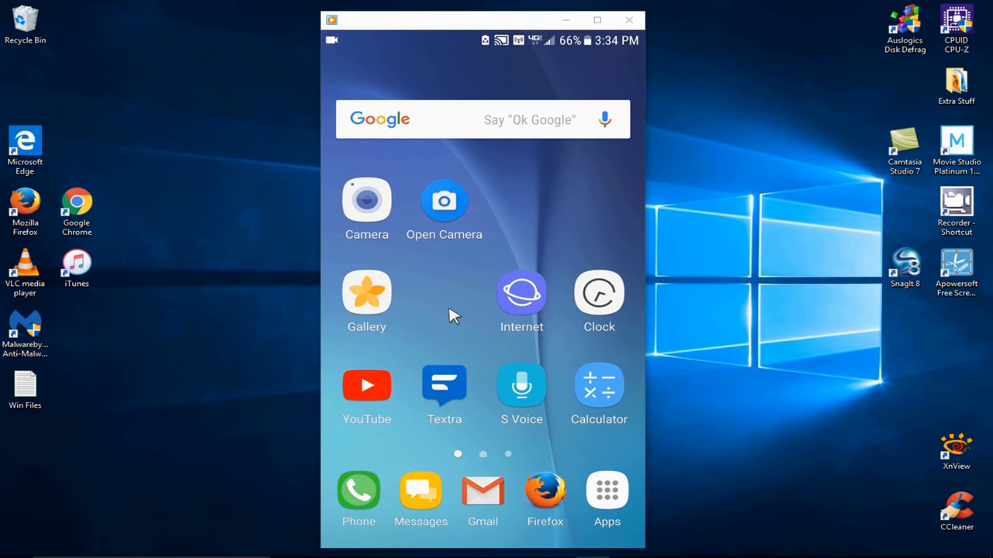
Step: Join Verizon-SM-G920V-9E4D from the Wi-Fi flyout with auto-connect off and submit its key
click(628, 20)
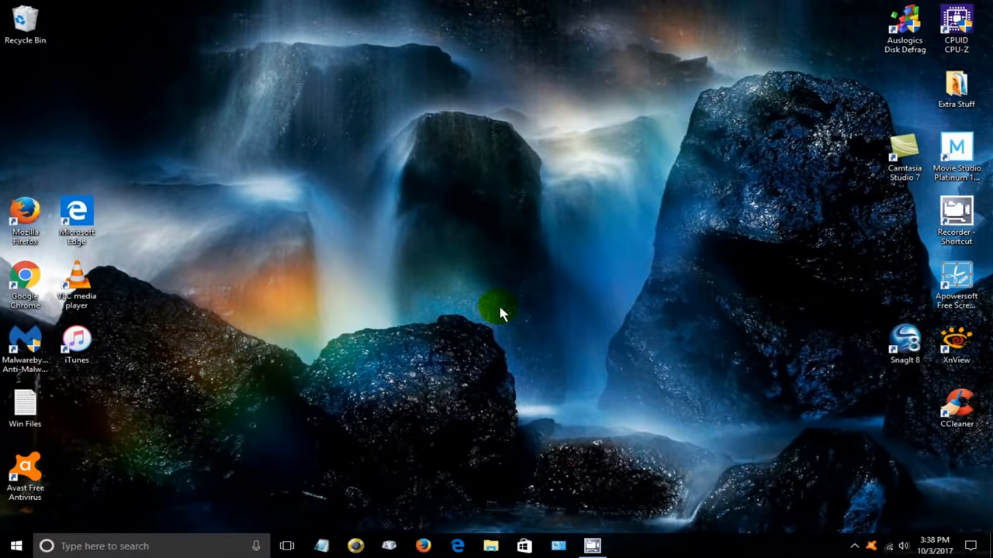
mouse_move(690, 368)
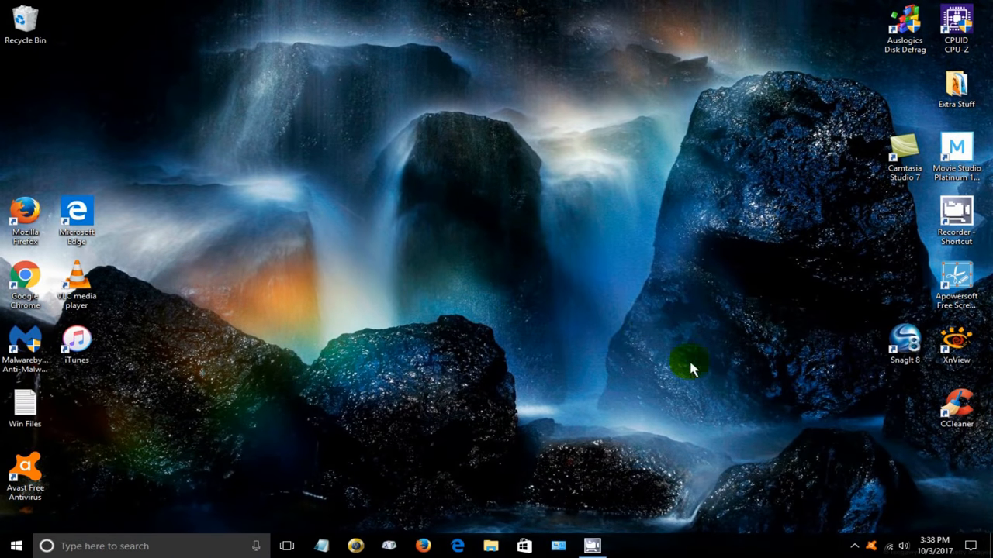
click(889, 546)
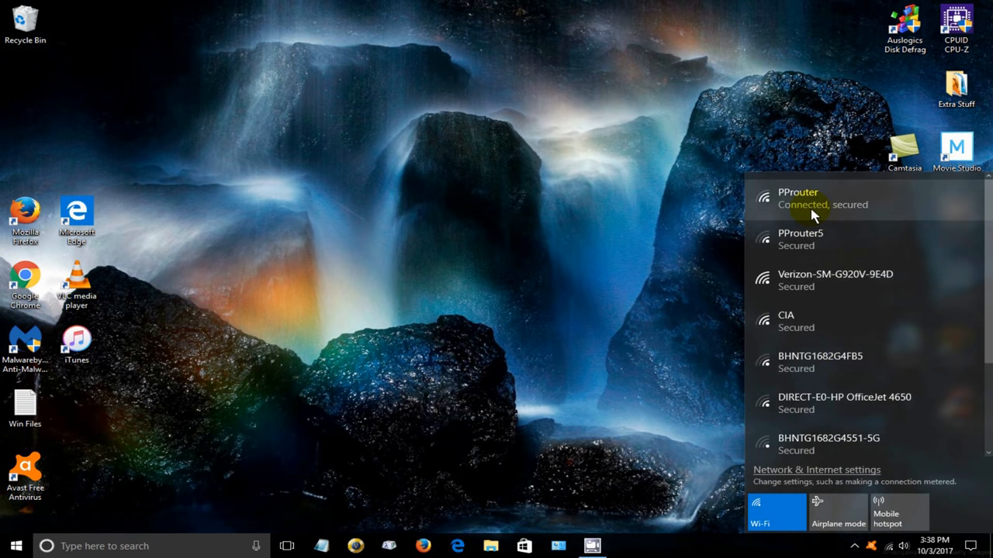
mouse_move(812, 299)
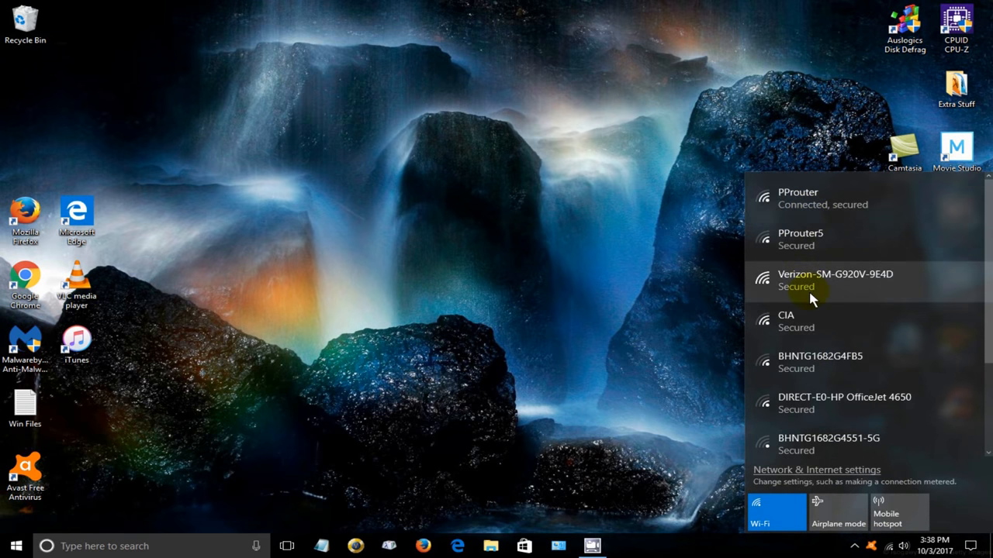
click(835, 279)
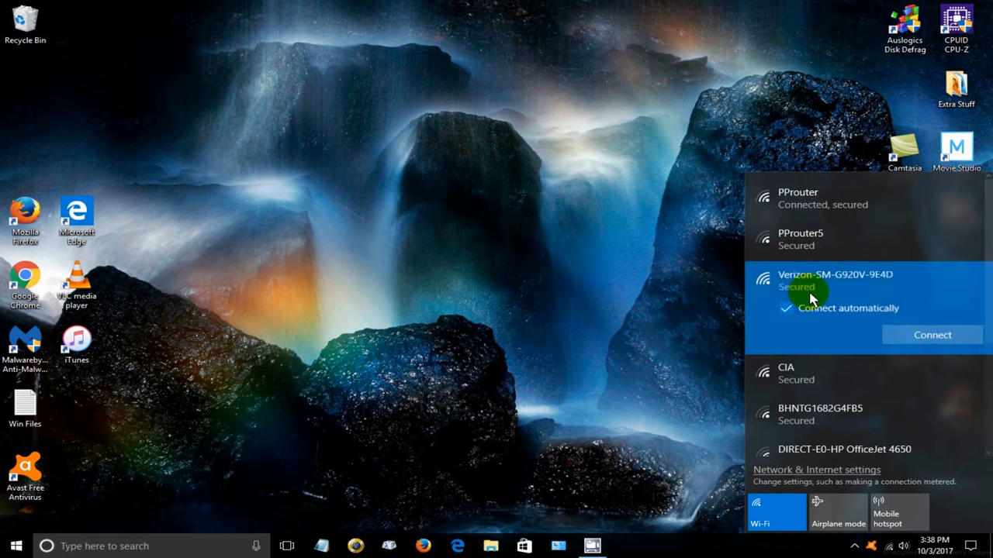
click(785, 308)
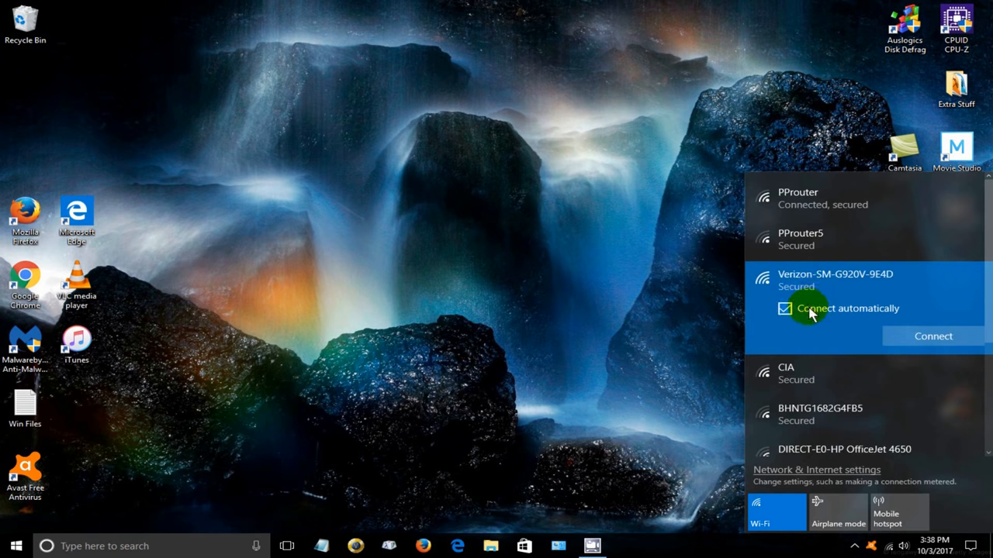
click(785, 308)
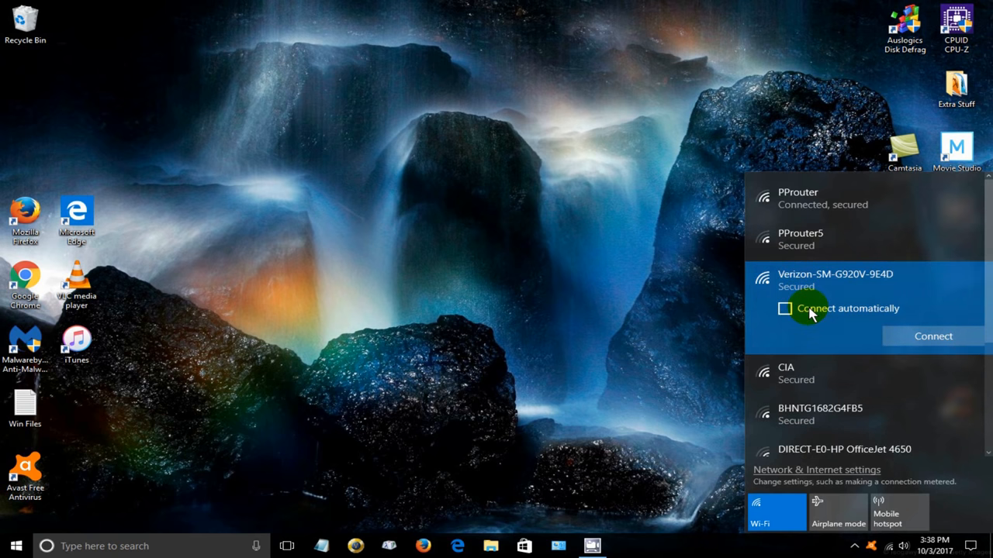
click(933, 336)
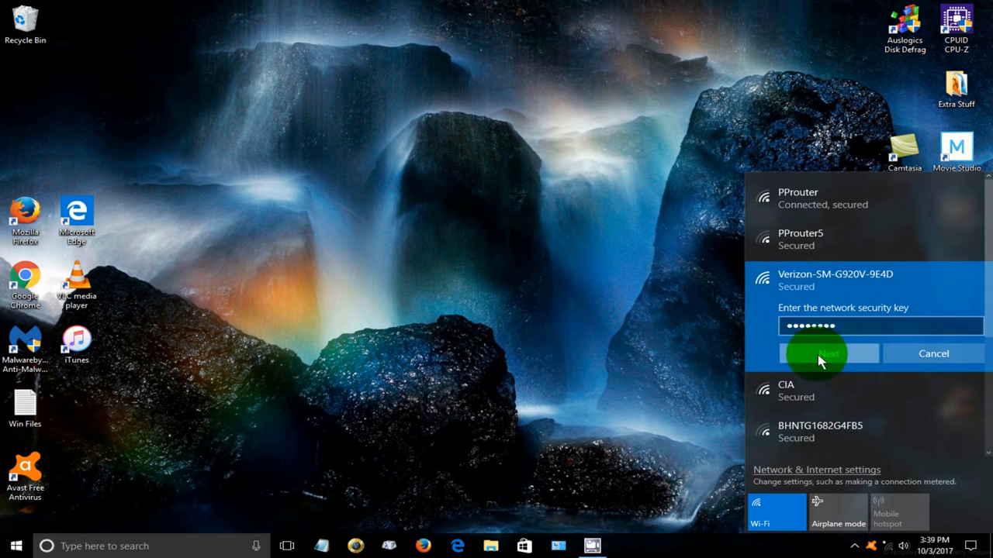
click(828, 354)
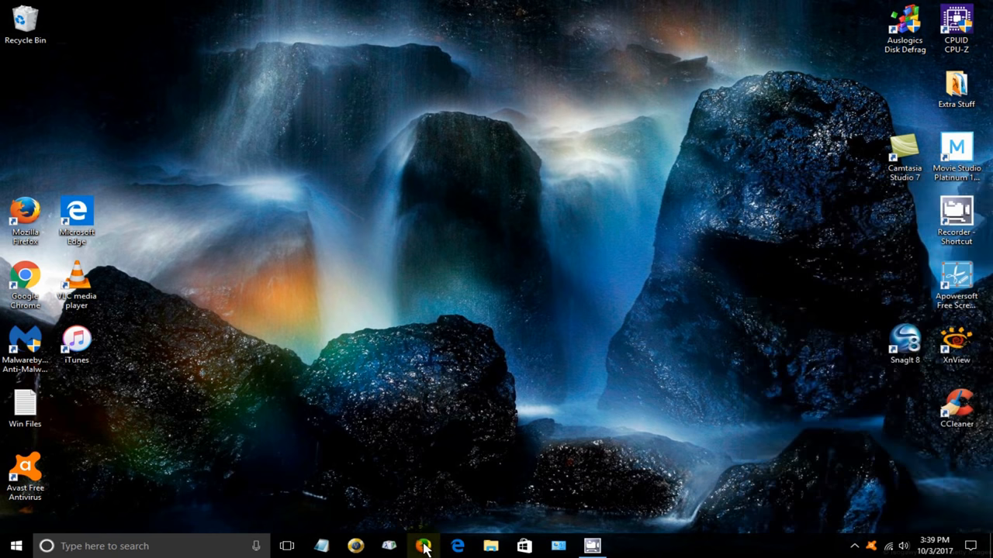
Step: Launch Firefox from the taskbar to load the Google homepage
click(424, 546)
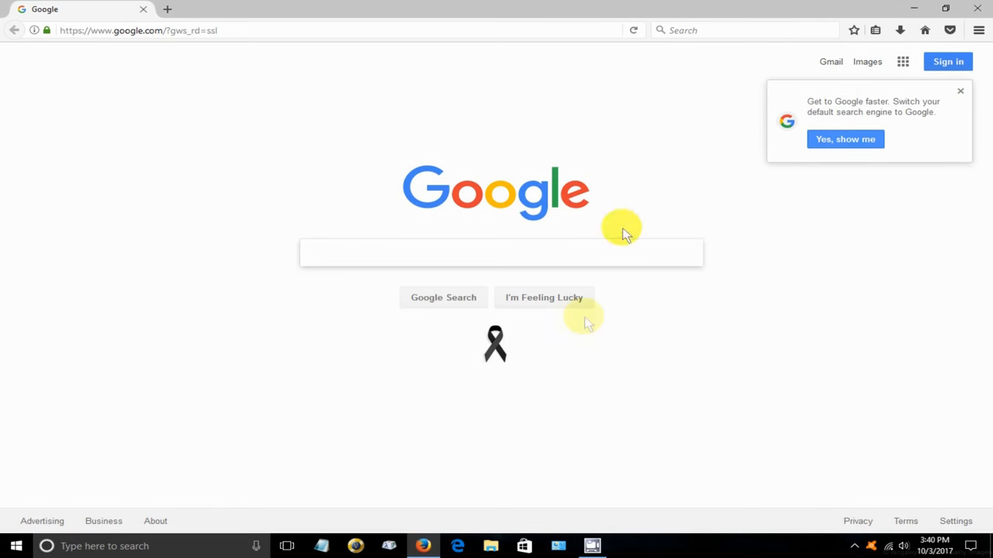
mouse_move(506, 221)
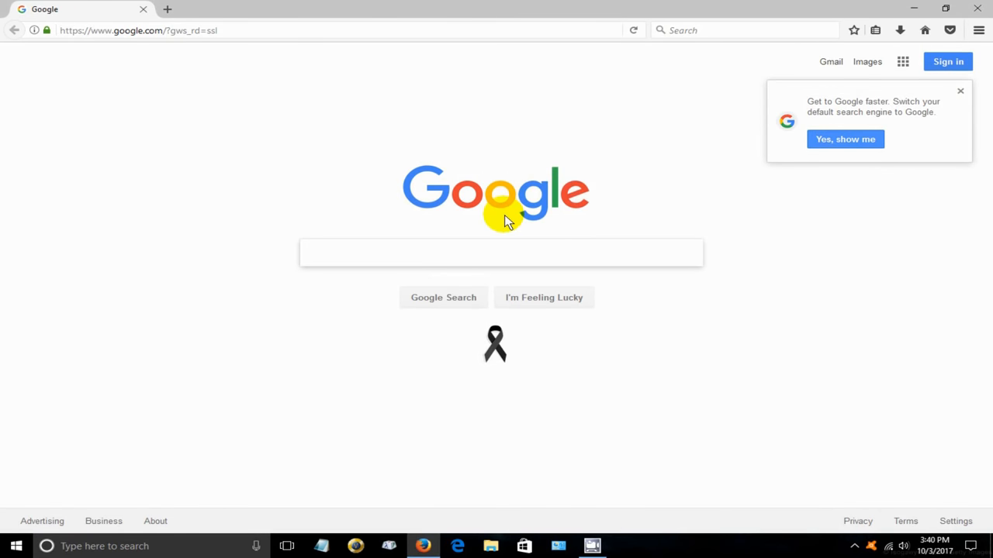